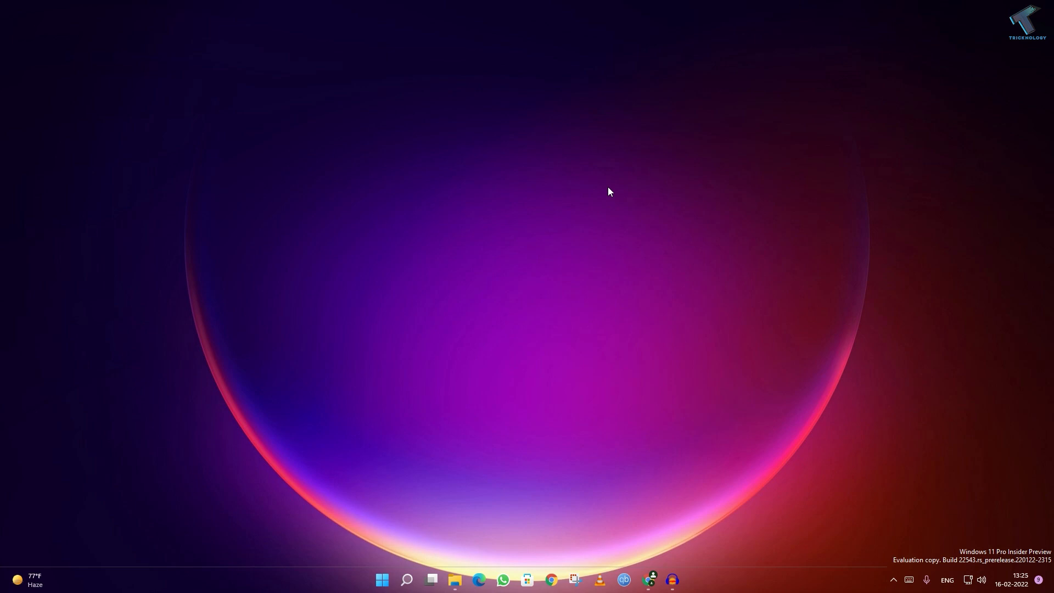
pyautogui.moveTo(649, 578)
pyautogui.write('facebook.com')
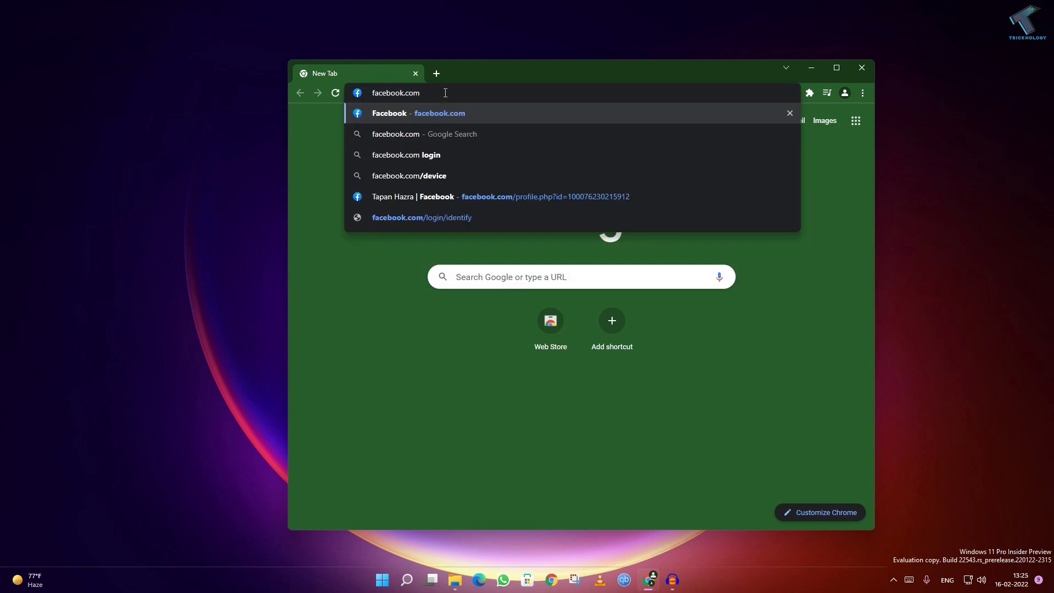
# Load facebook.com in Chrome and confirm the home feed appears normally
pyautogui.click(418, 113)
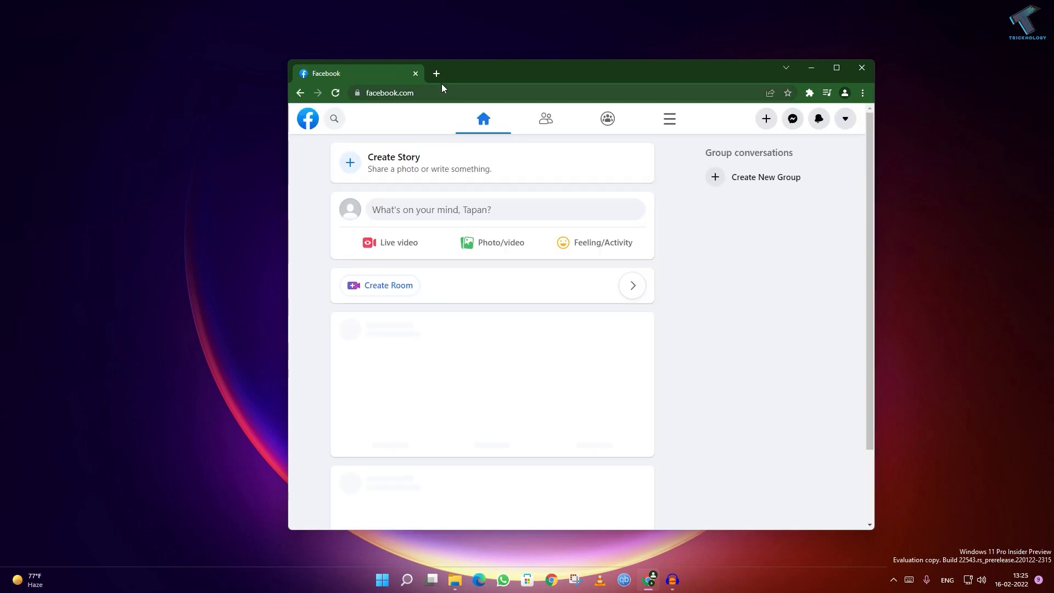
pyautogui.click(436, 73)
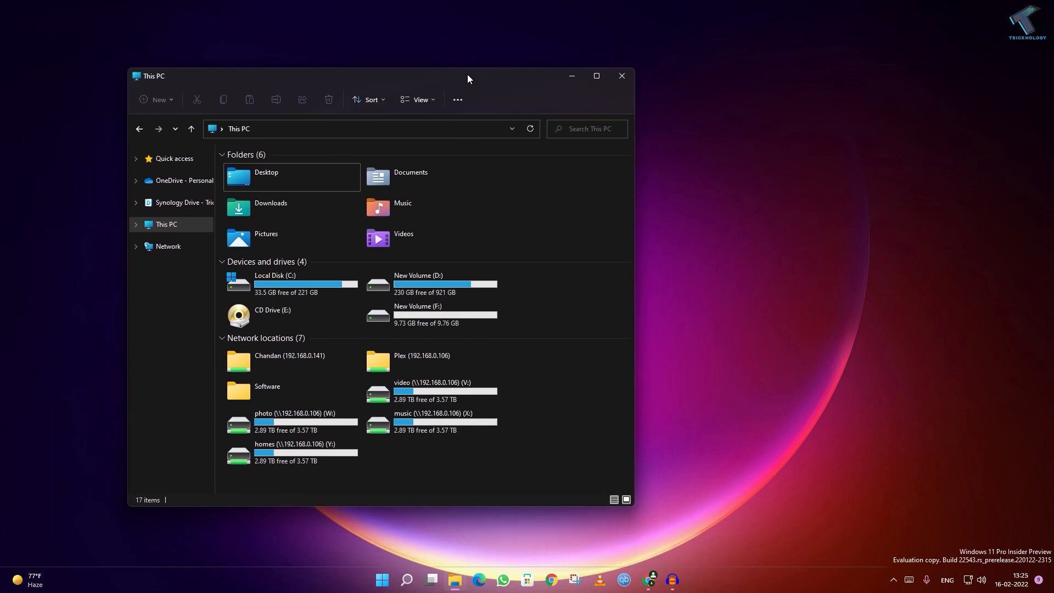
# Open Local Disk (C:) in a separate File Explorer window
pyautogui.rightClick(295, 282)
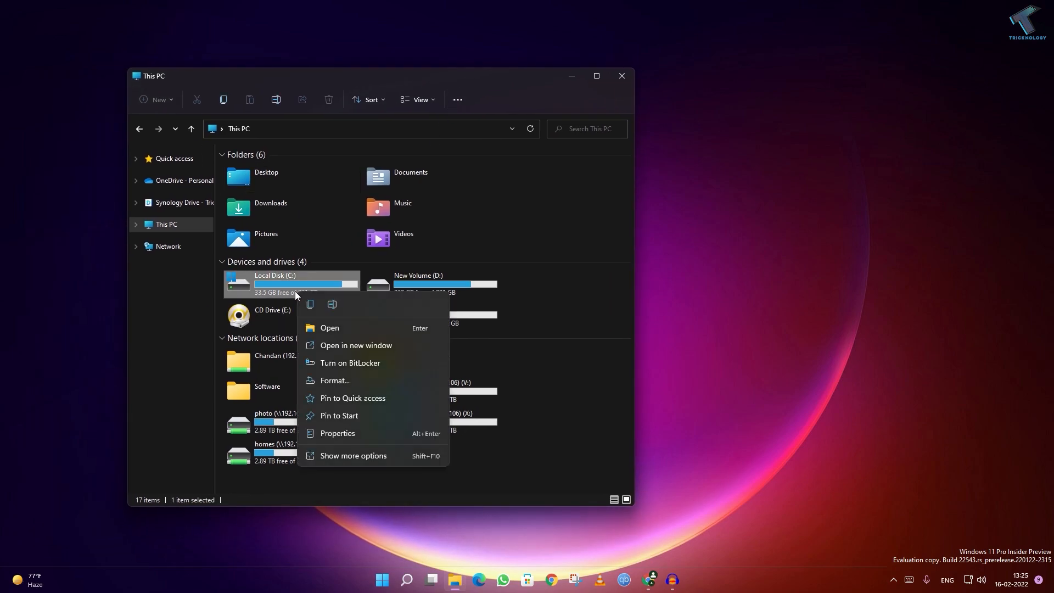
pyautogui.click(356, 344)
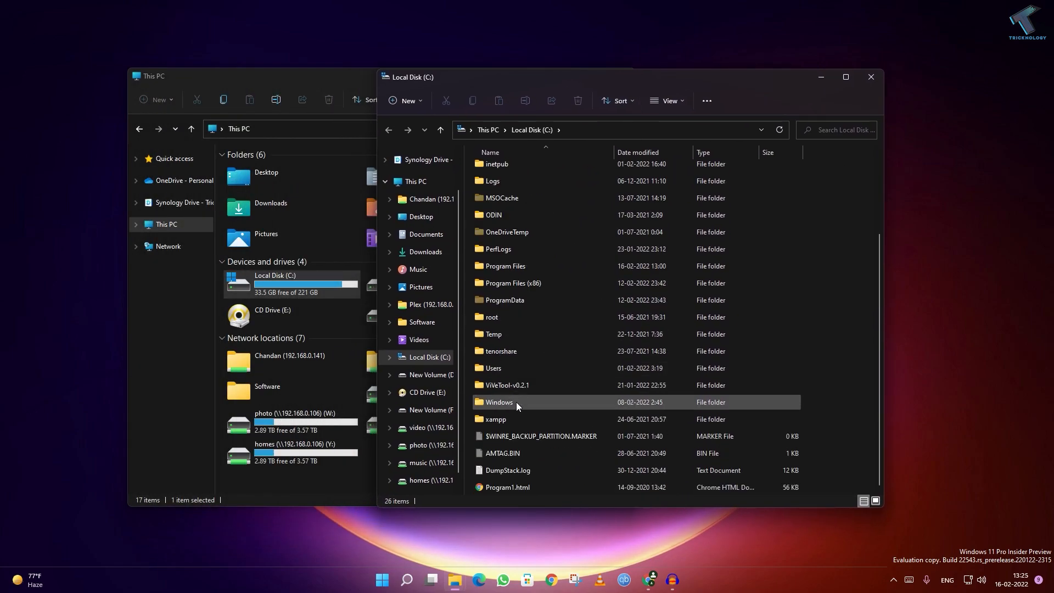
# Navigate into Windows\System32\drivers\etc and select the hosts file
pyautogui.doubleClick(498, 402)
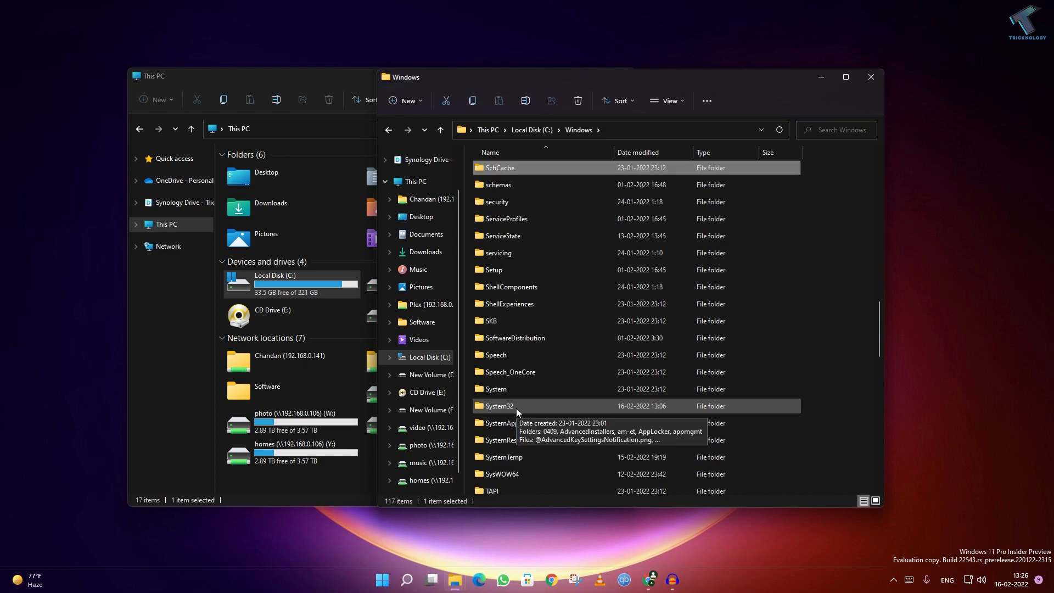
pyautogui.doubleClick(496, 405)
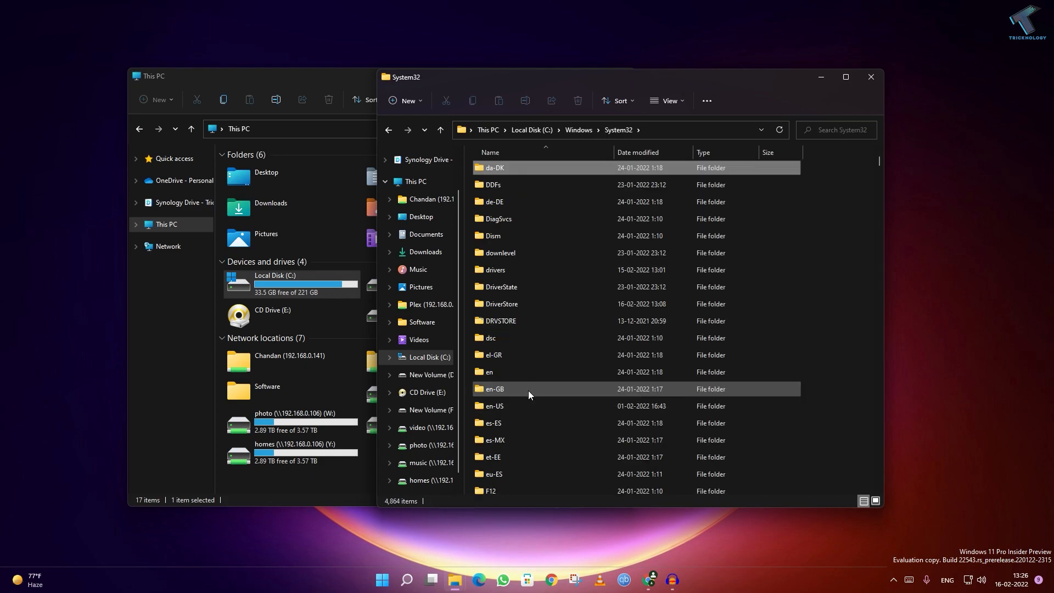
pyautogui.click(495, 270)
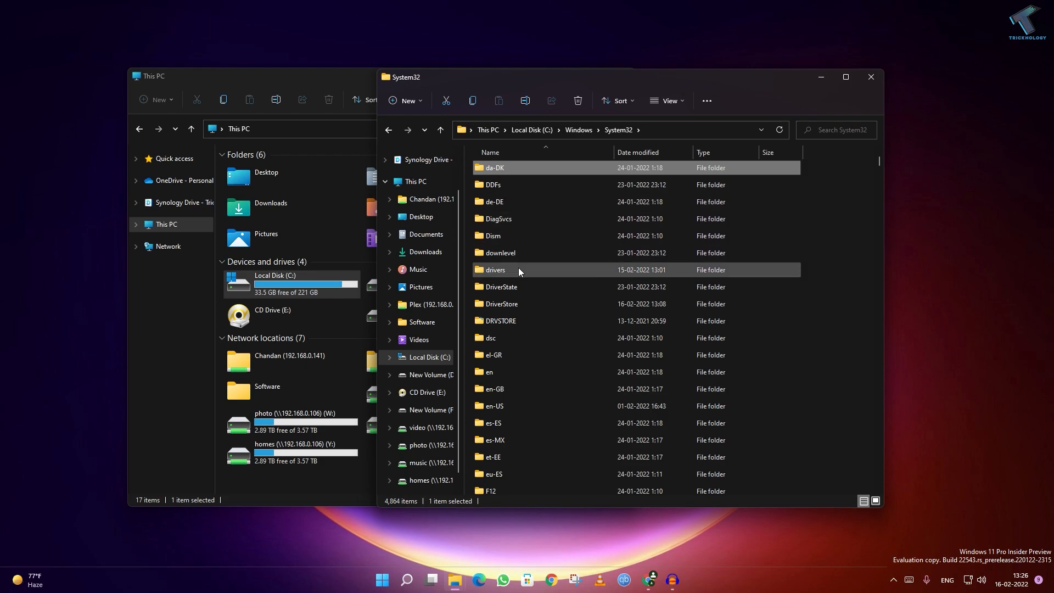
pyautogui.doubleClick(495, 270)
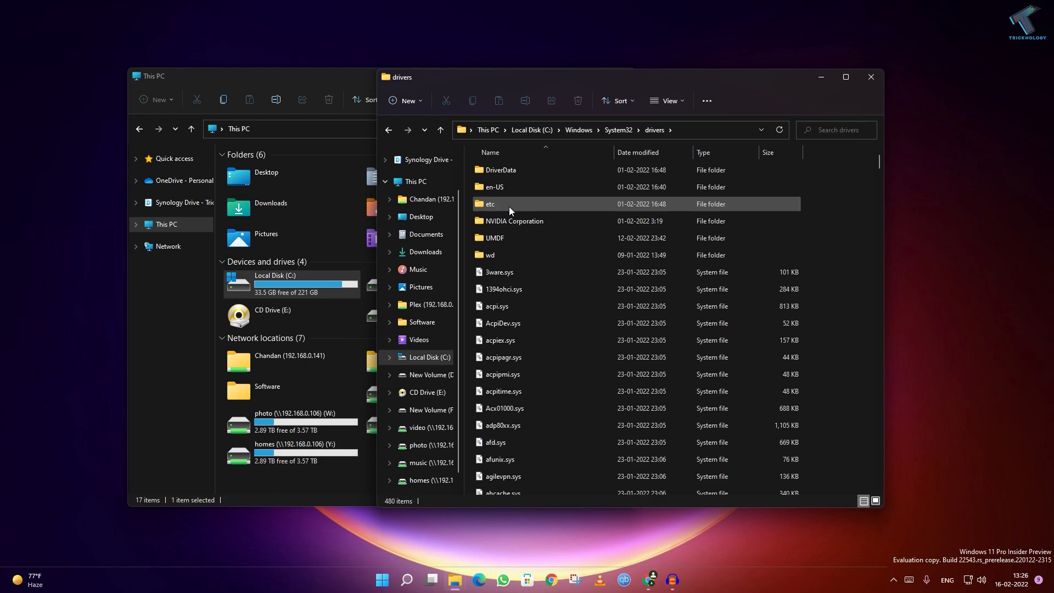
pyautogui.doubleClick(489, 204)
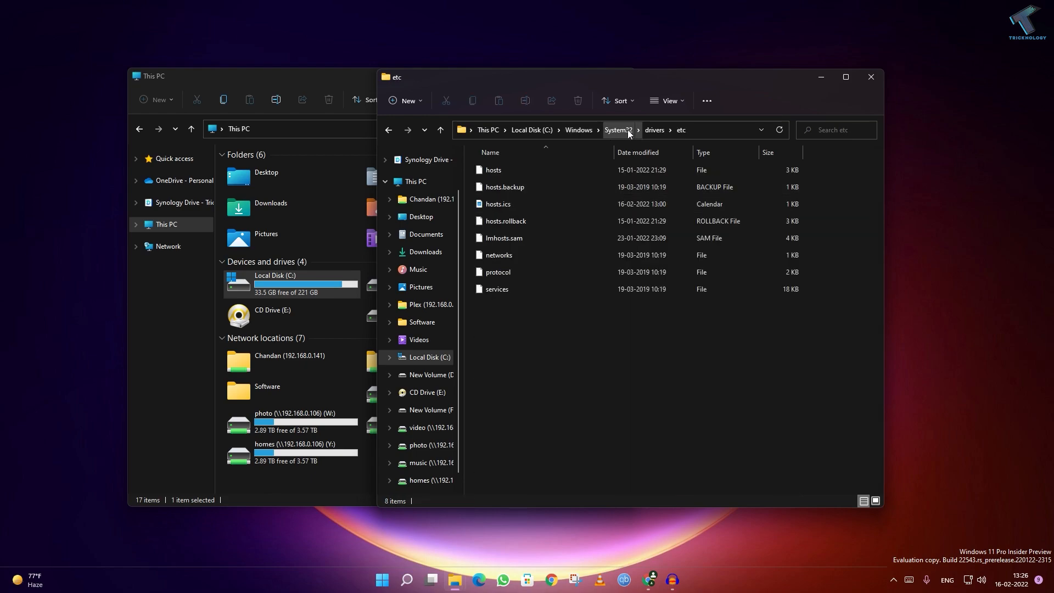
pyautogui.click(493, 169)
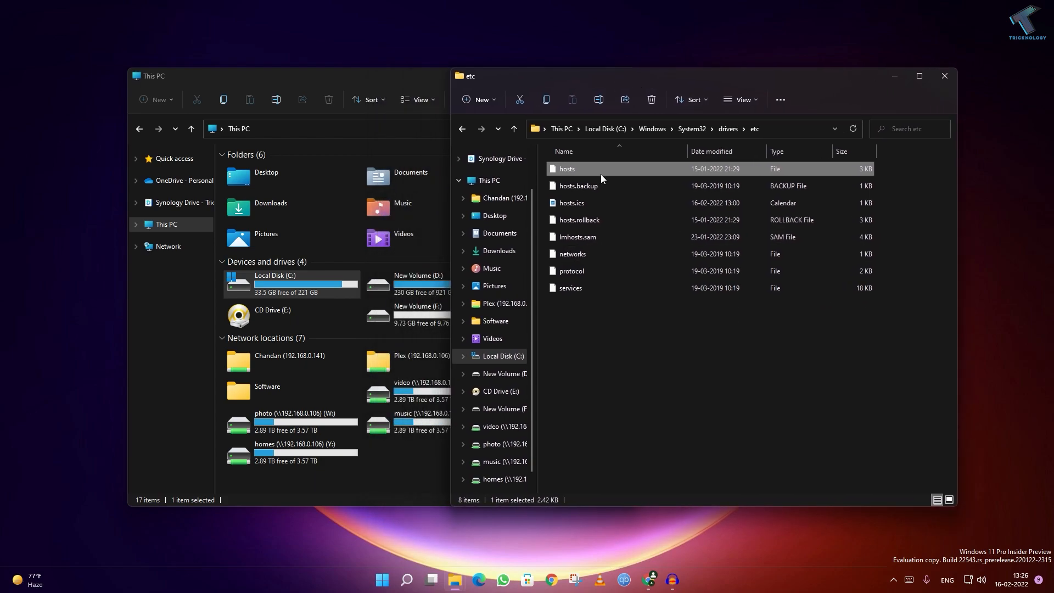
pyautogui.moveTo(581, 172)
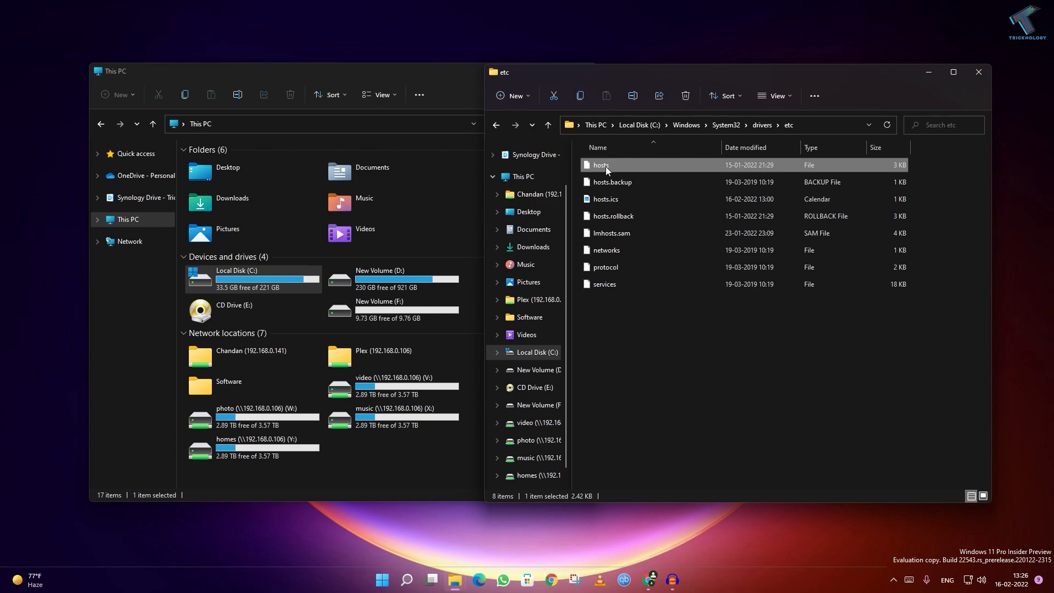
# Copy the hosts file via its context menu
pyautogui.click(611, 181)
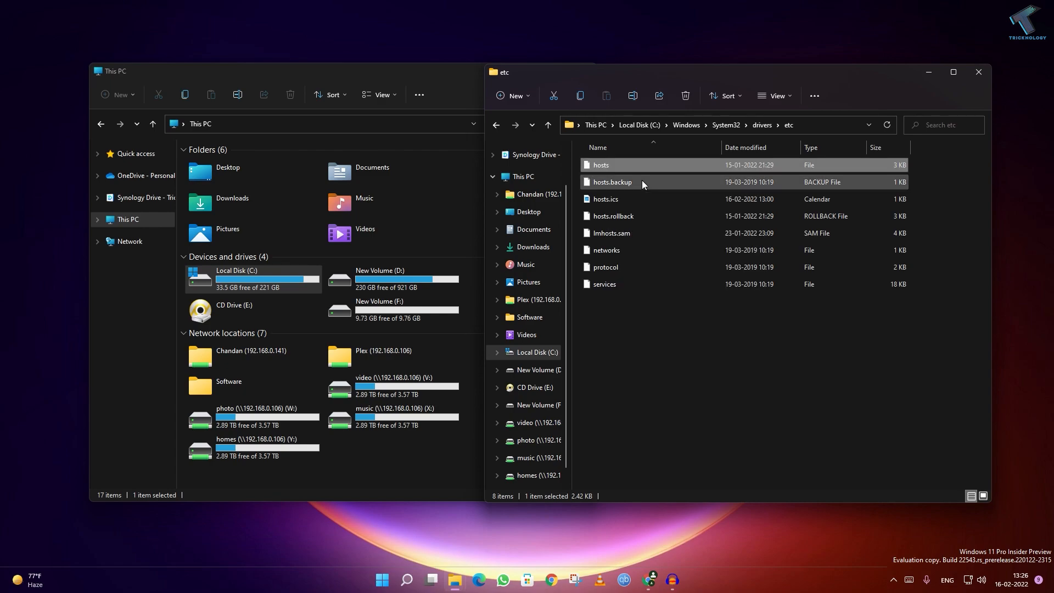
pyautogui.rightClick(600, 165)
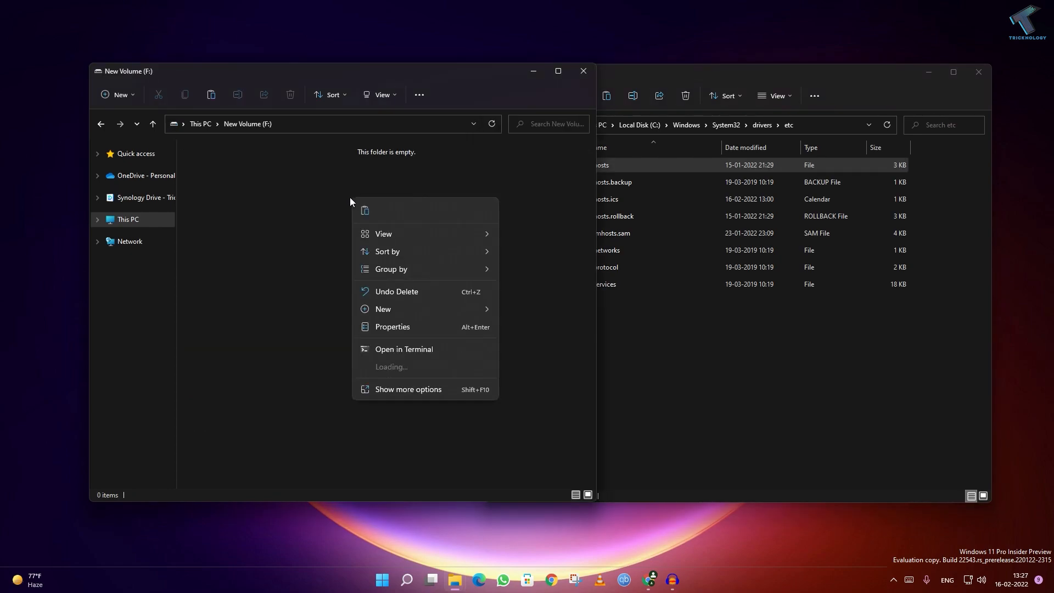
# Paste hosts onto F: and create a new folder named tricknology beside it
pyautogui.click(363, 211)
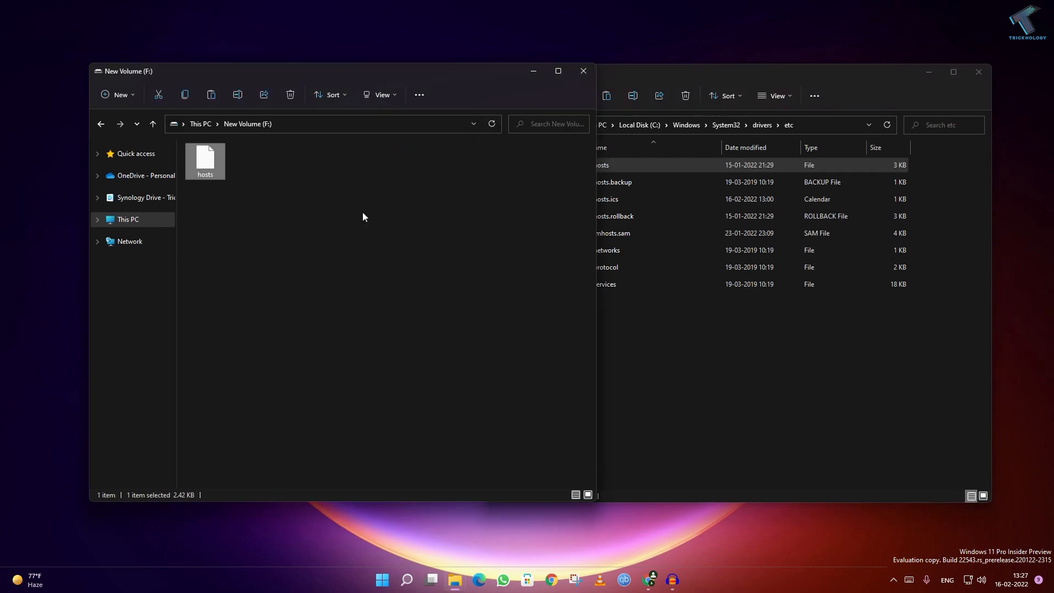
pyautogui.click(117, 94)
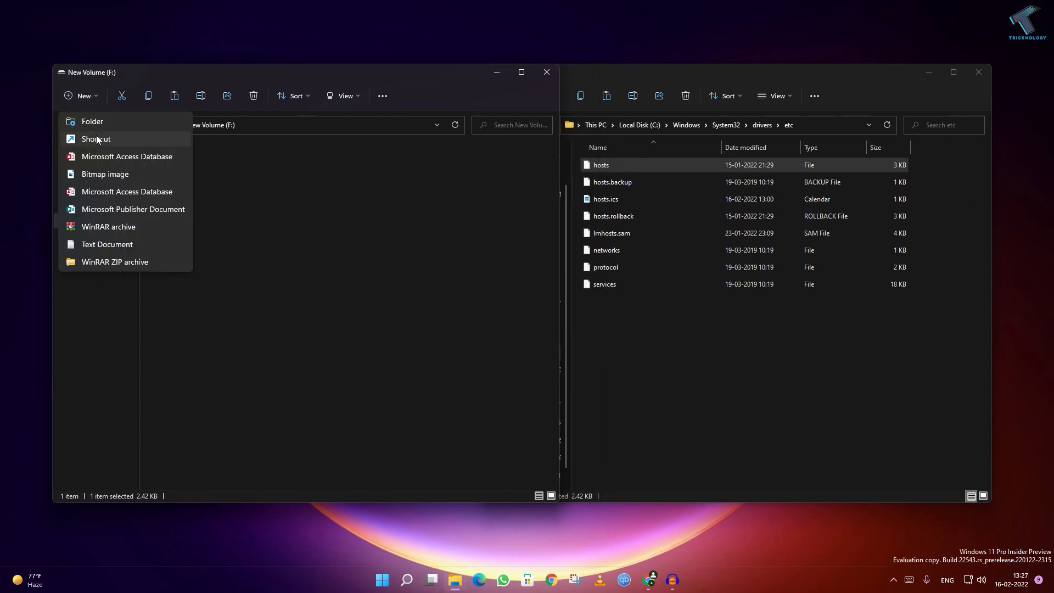
pyautogui.click(92, 122)
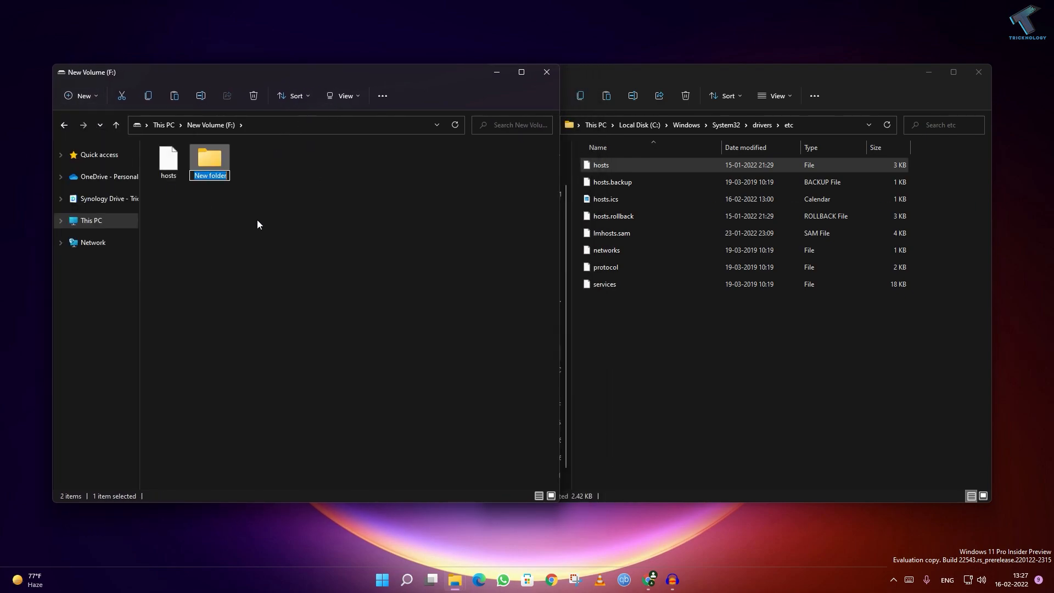
pyautogui.press('enter')
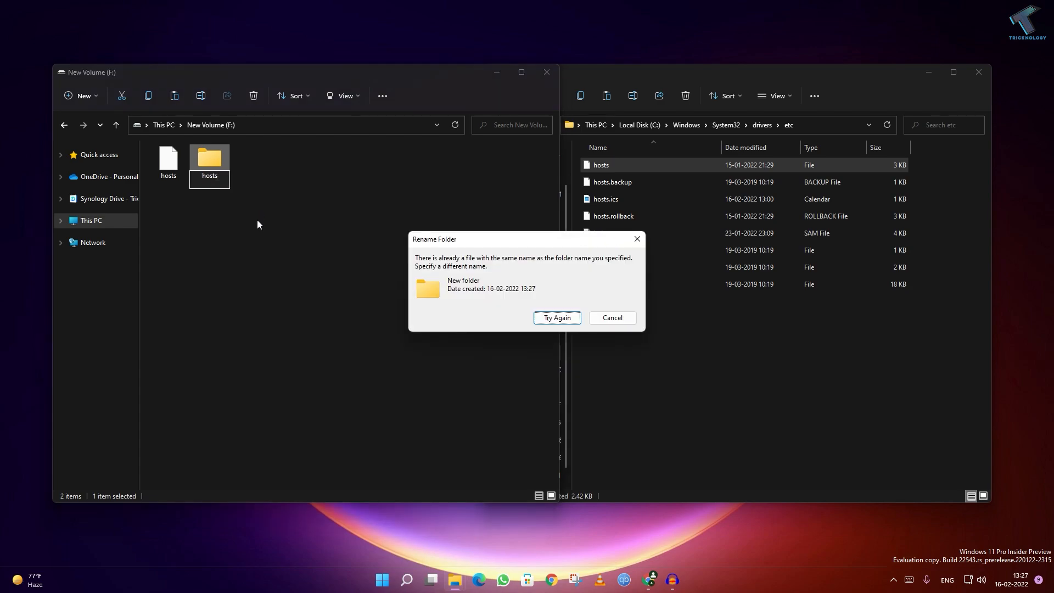
pyautogui.click(610, 318)
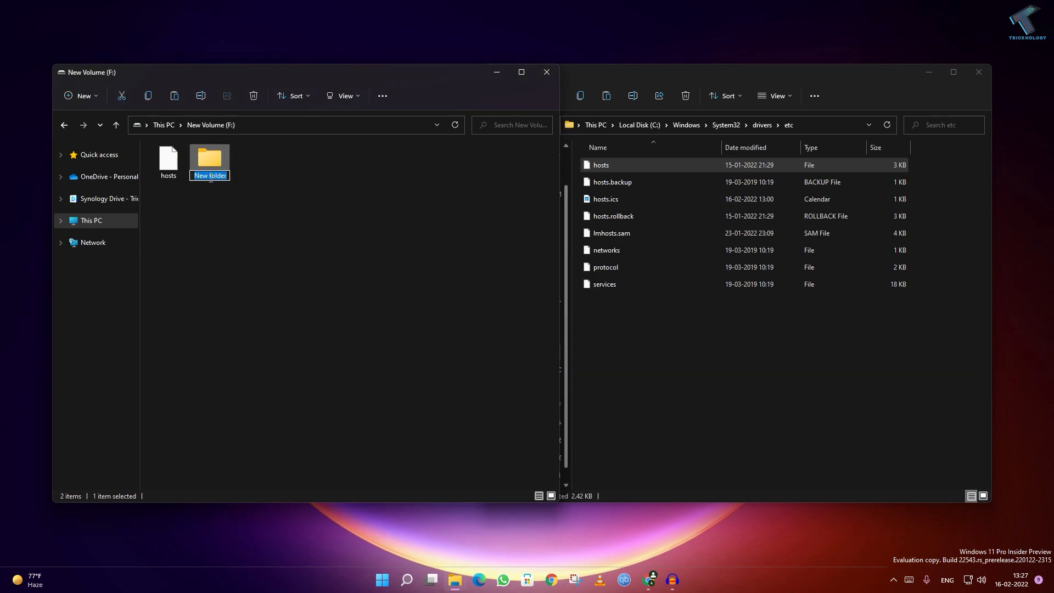
pyautogui.write('tricknology')
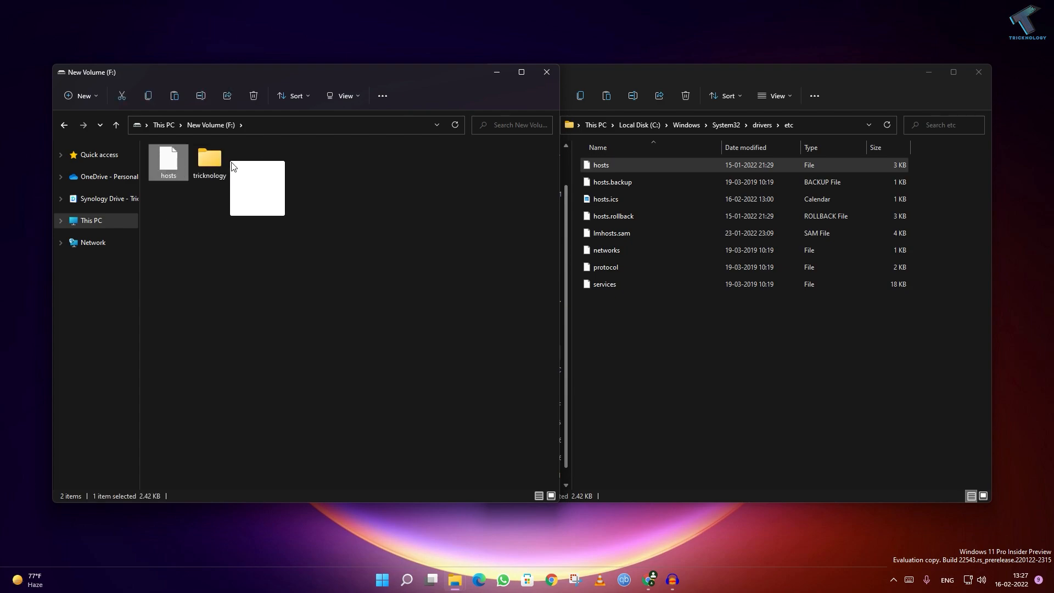
# Paste a backup copy of hosts inside the tricknology folder
pyautogui.doubleClick(209, 161)
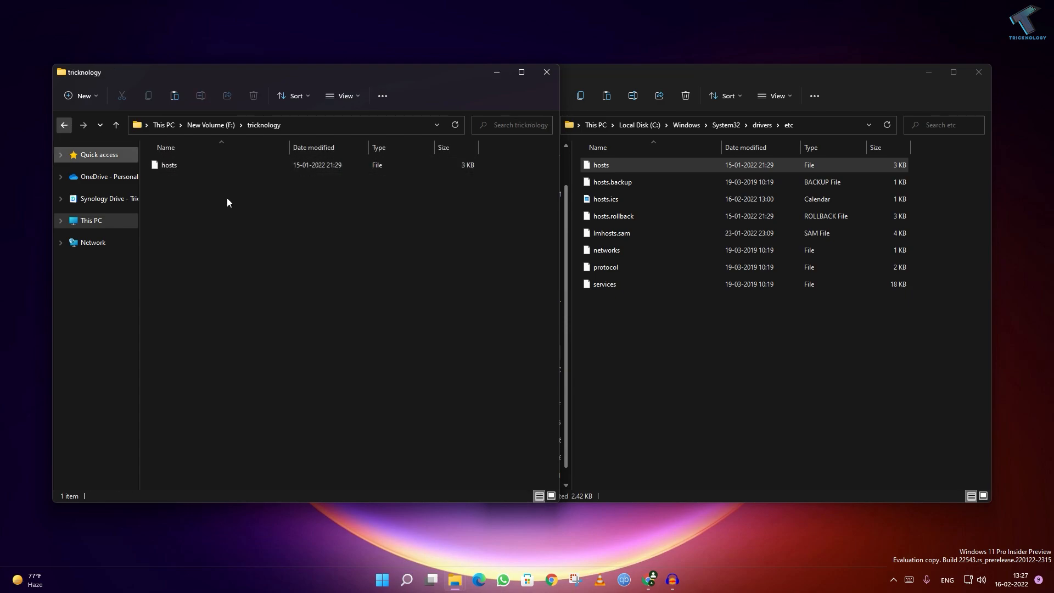
pyautogui.rightClick(168, 165)
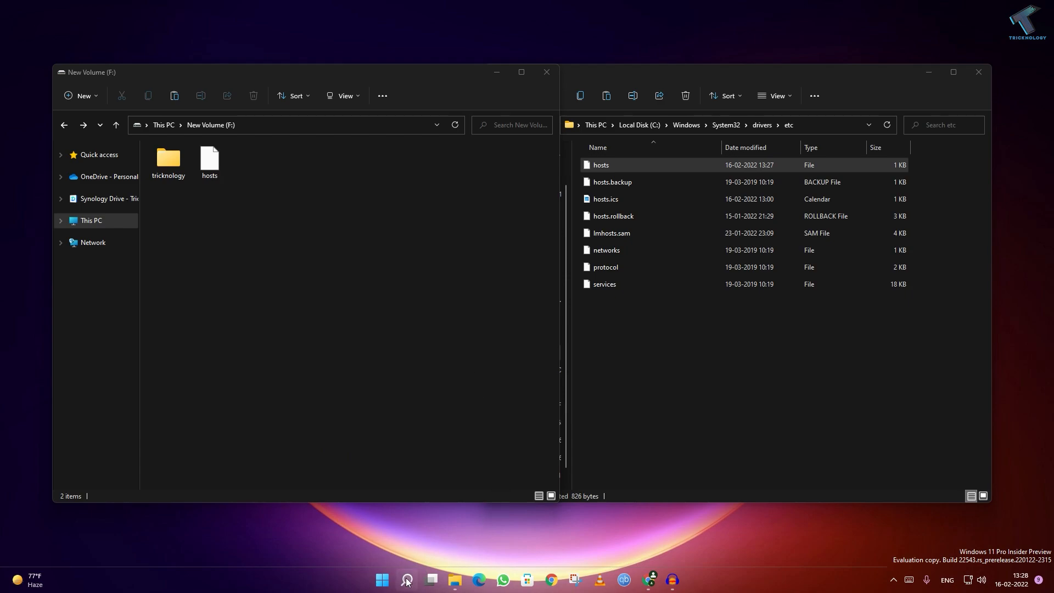
# Launch Notepad from Start search, load the F: hosts copy and place the cursor at its end
pyautogui.click(405, 579)
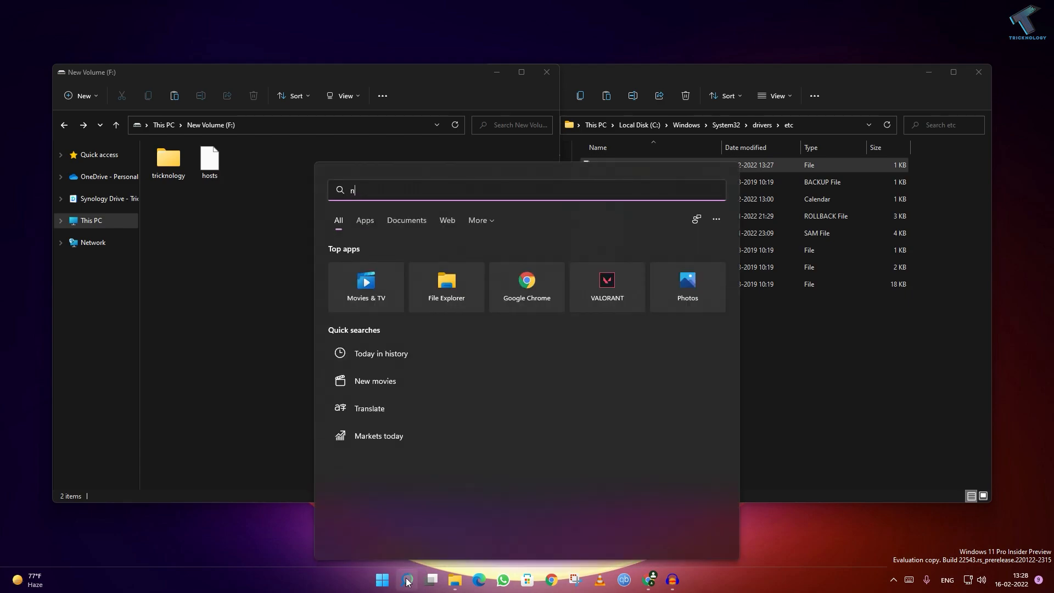
pyautogui.write('otepad')
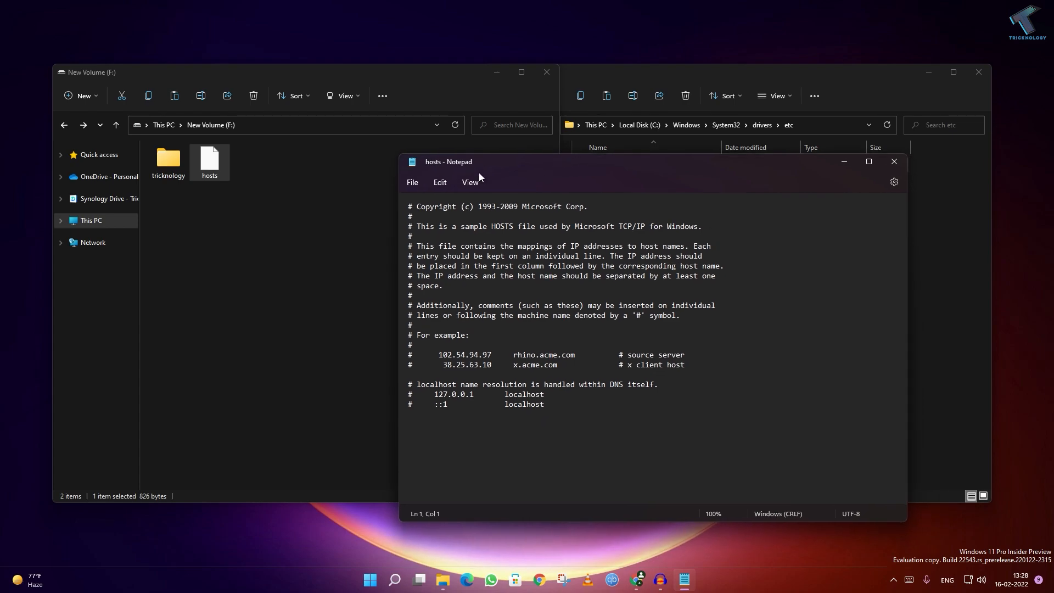
pyautogui.click(412, 182)
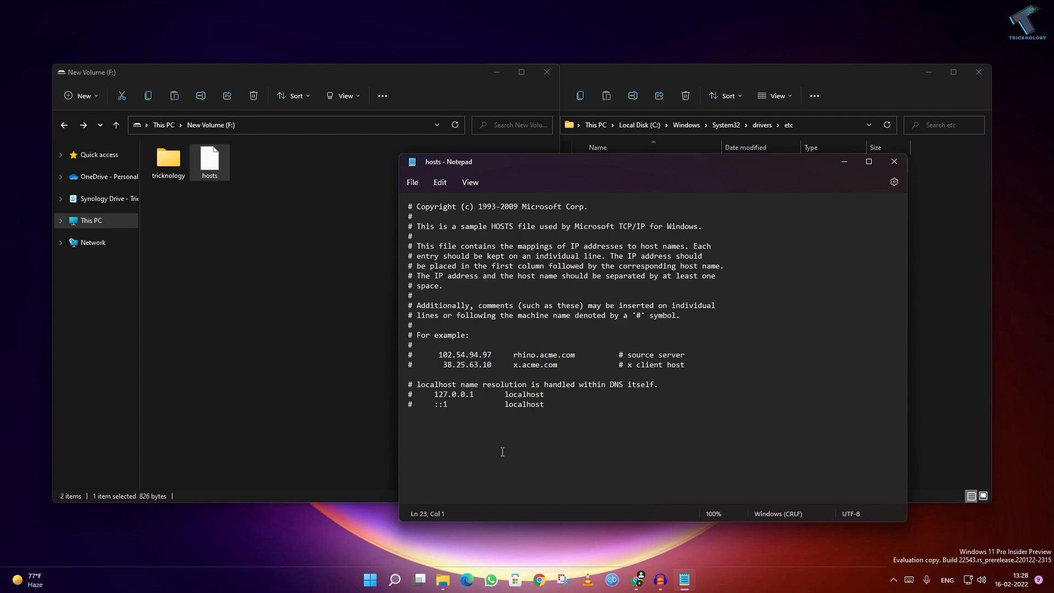
pyautogui.doubleClick(453, 394)
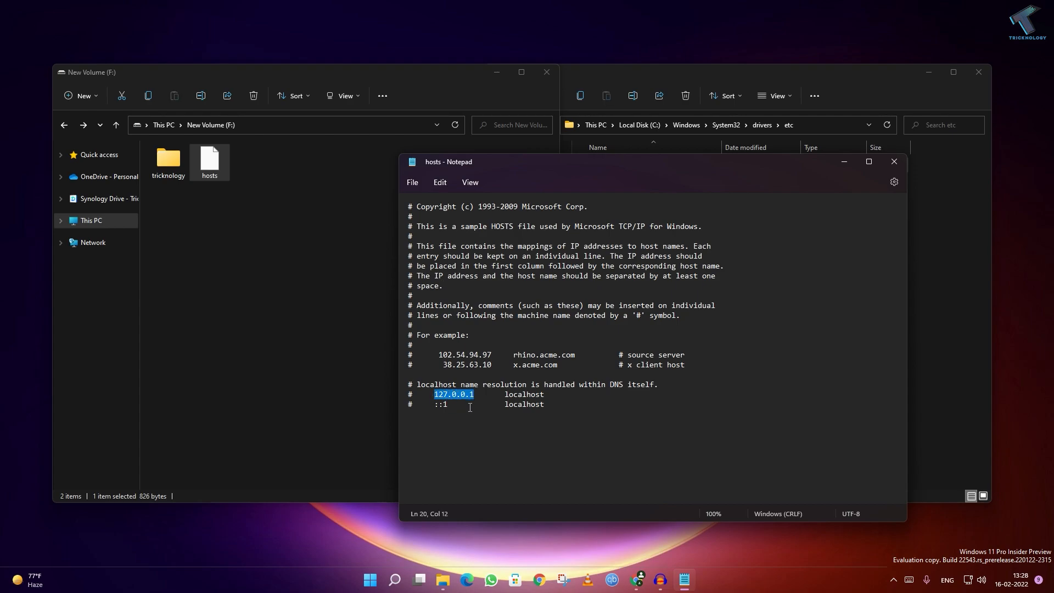
pyautogui.moveTo(479, 402)
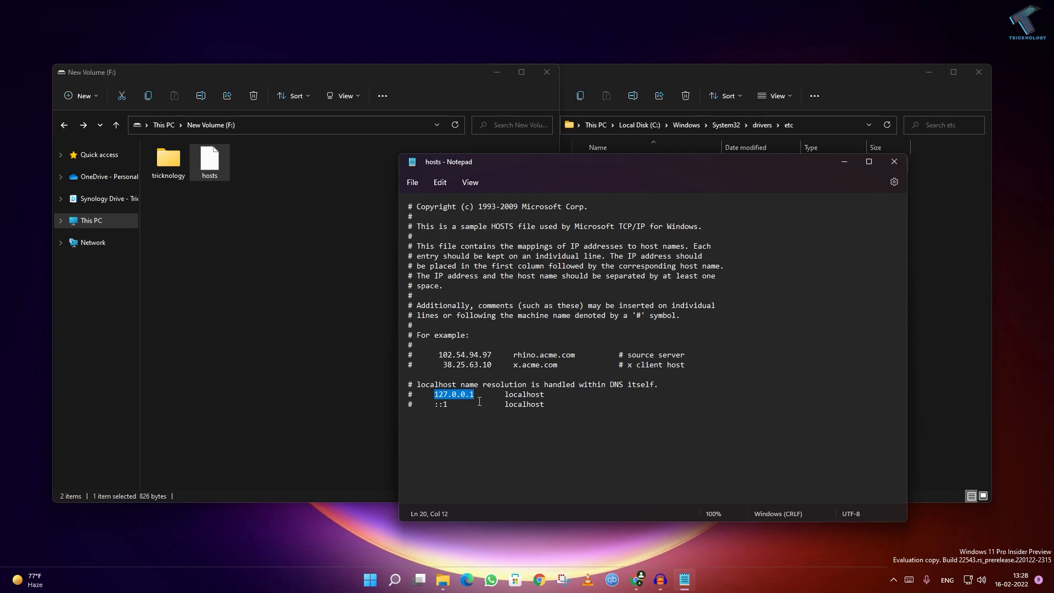
pyautogui.write('127.0.0.1')
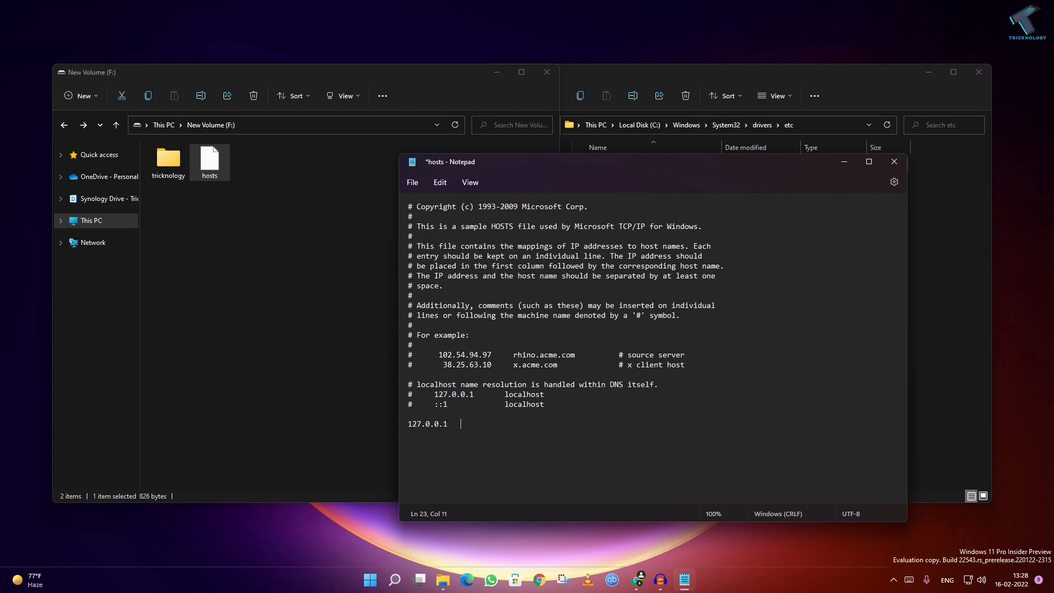
pyautogui.write('www')
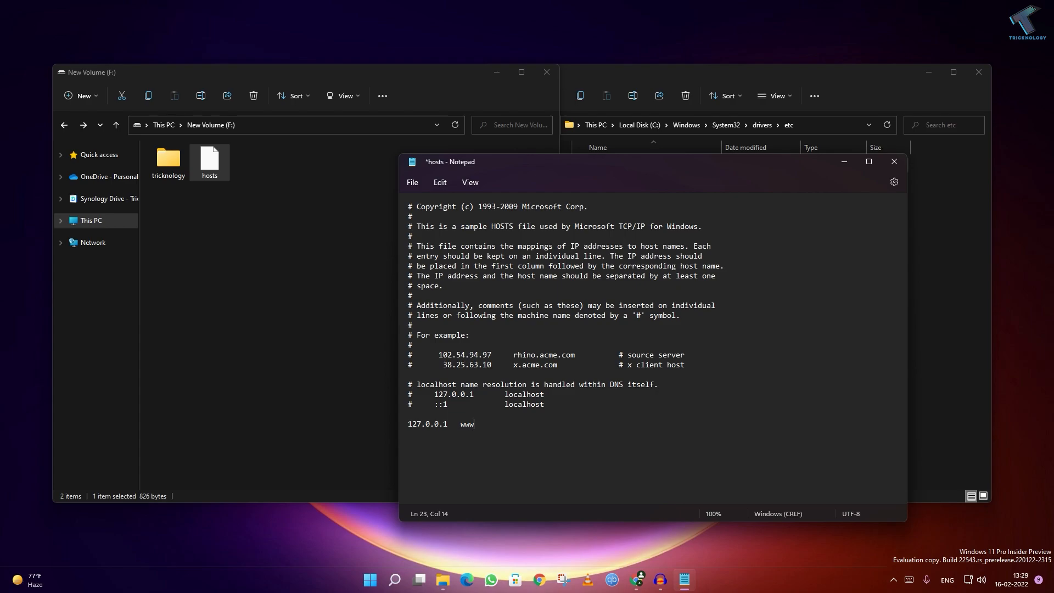
pyautogui.write('.')
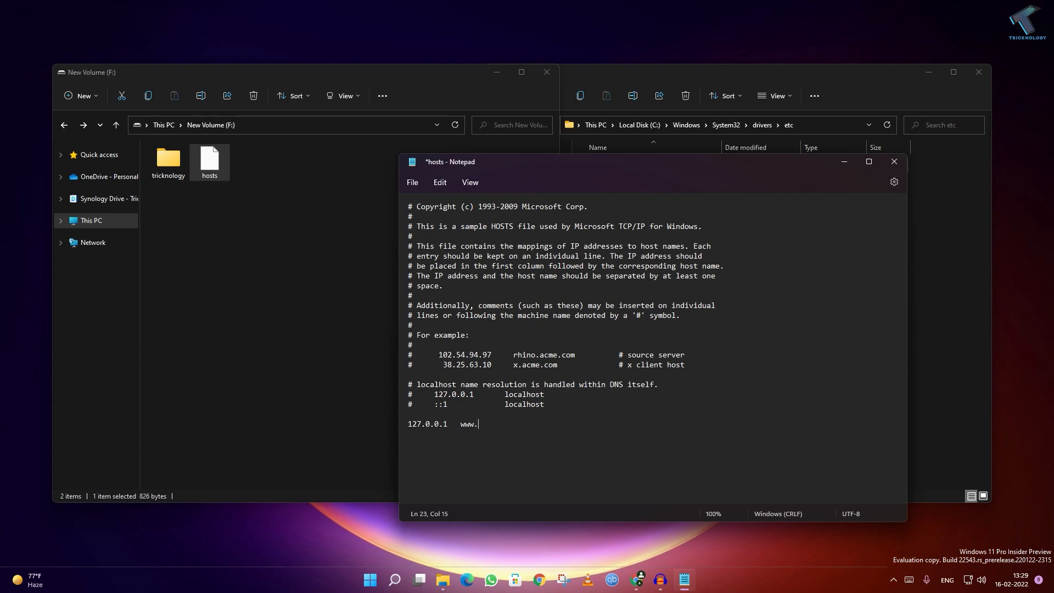
pyautogui.write('face')
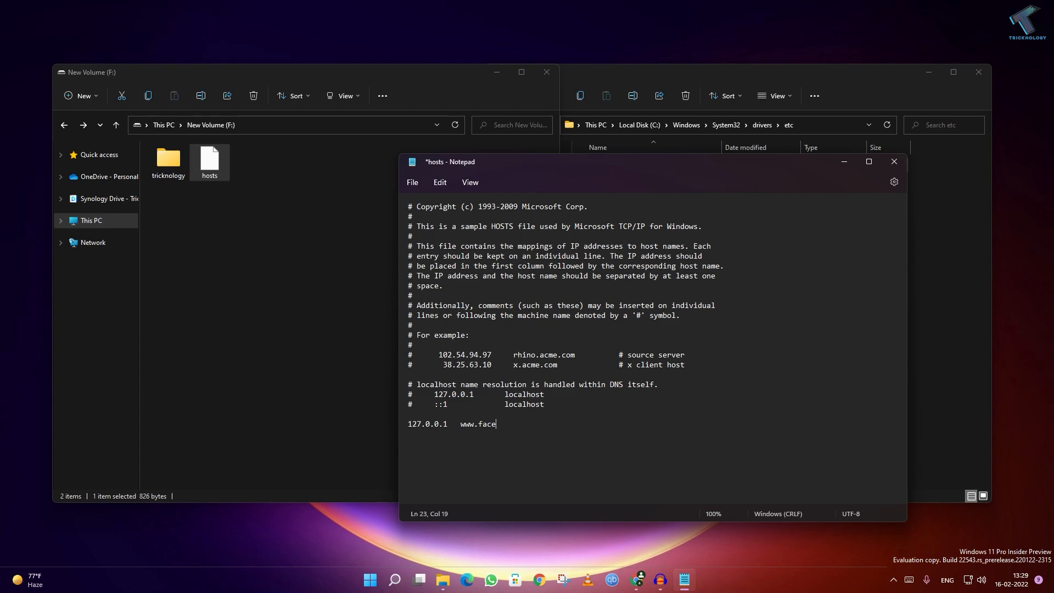
pyautogui.write('book.c')
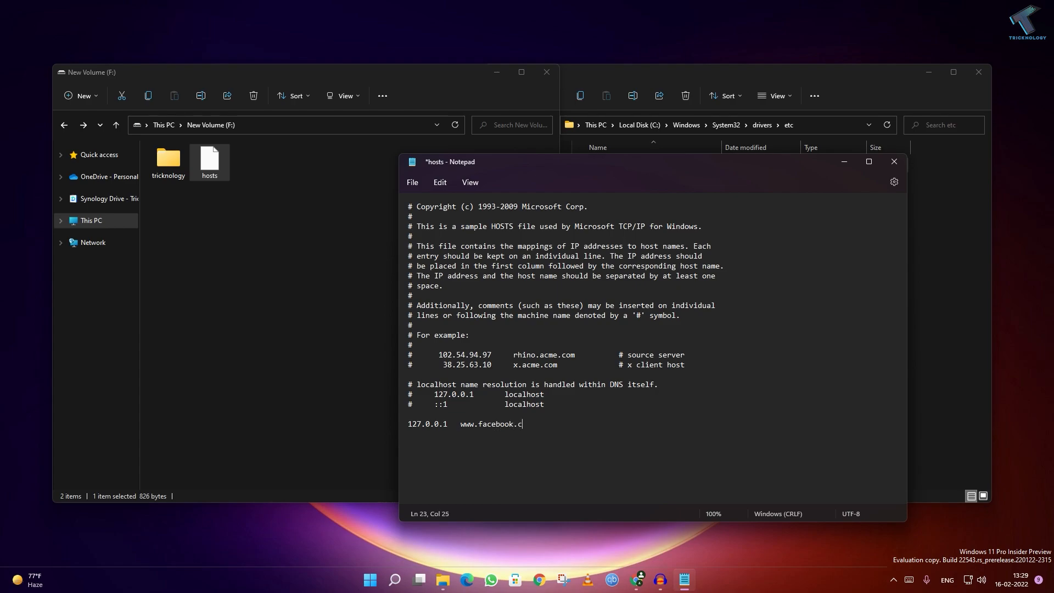
pyautogui.write('om')
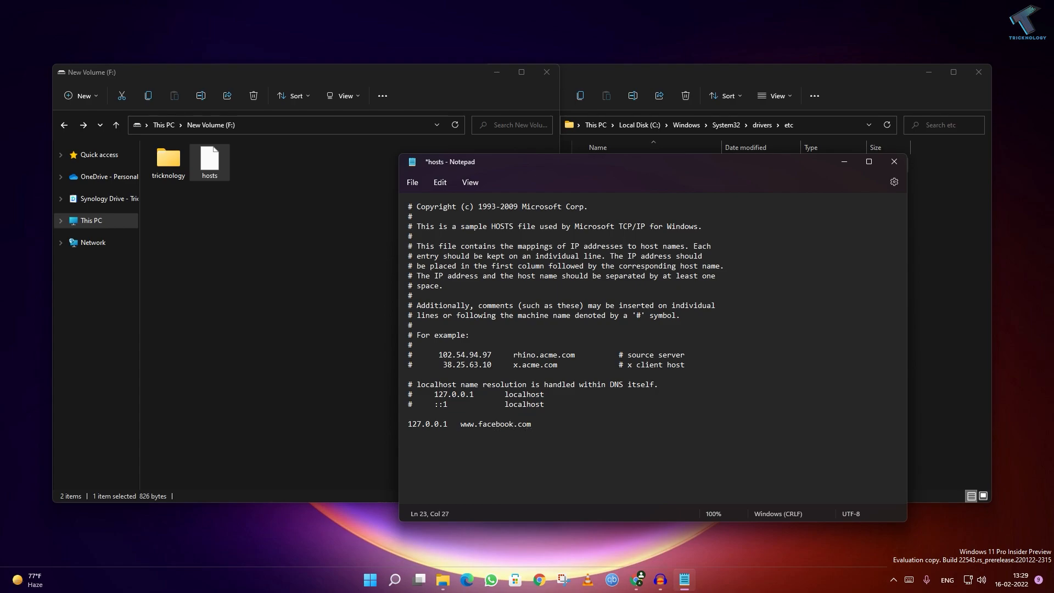
pyautogui.press('ctrl+s')
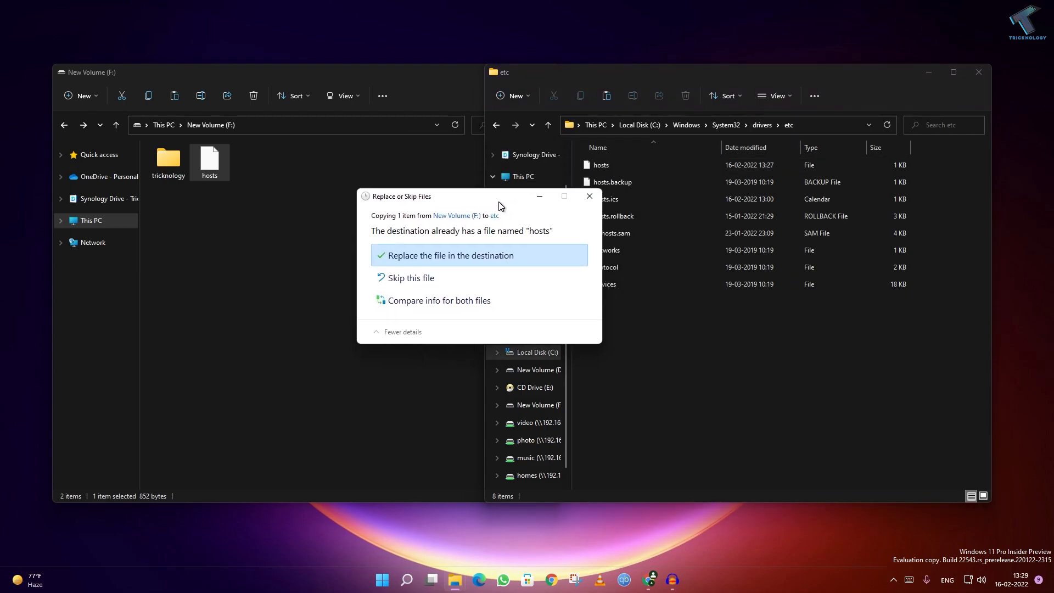
# Replace etc's hosts with the edited copy, granting administrator permission, then reload facebook.com in Chrome
pyautogui.click(449, 254)
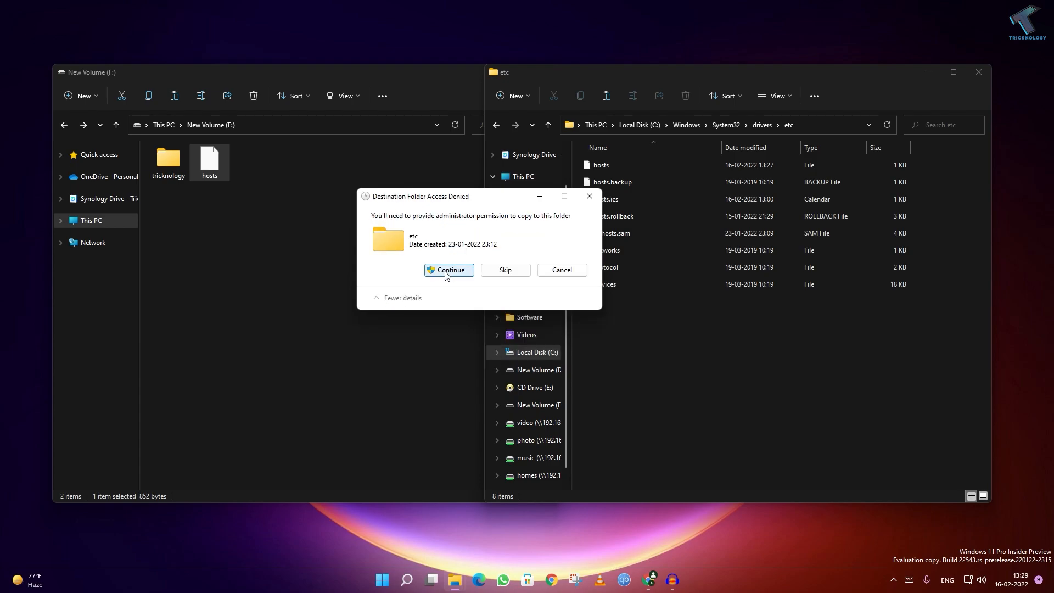
pyautogui.click(449, 270)
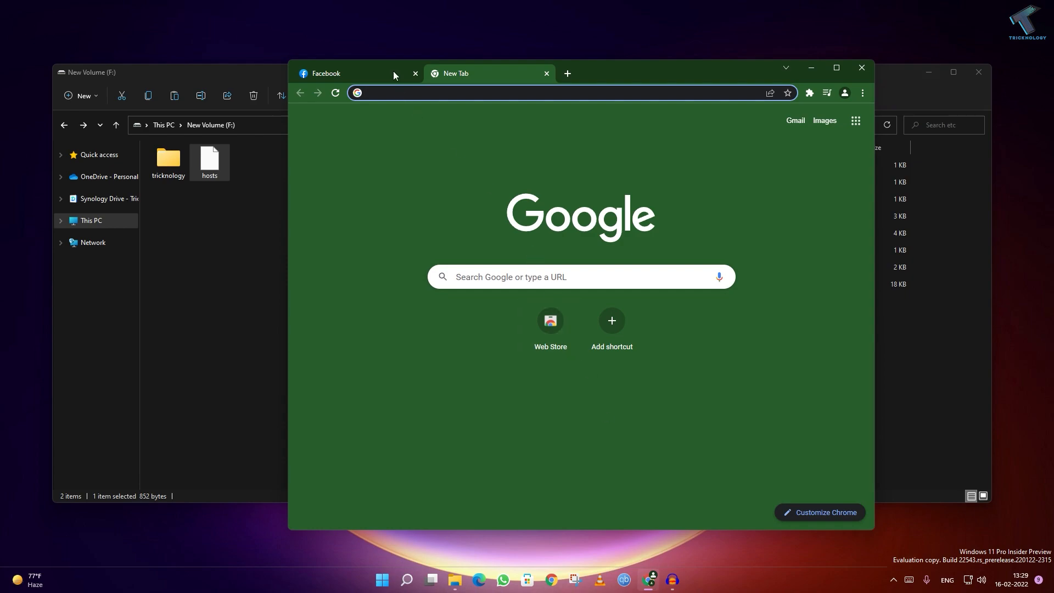
pyautogui.click(415, 73)
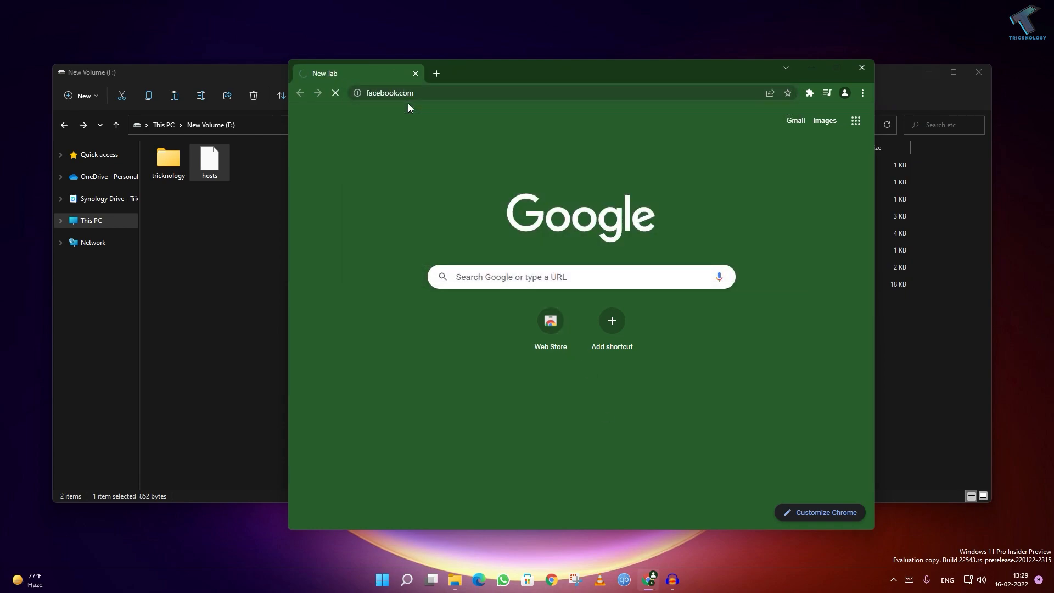